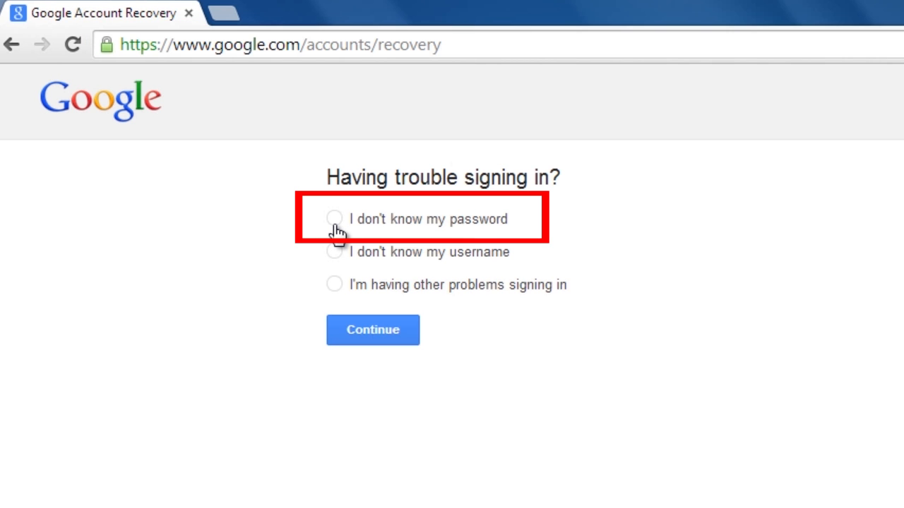
pyautogui.click(334, 218)
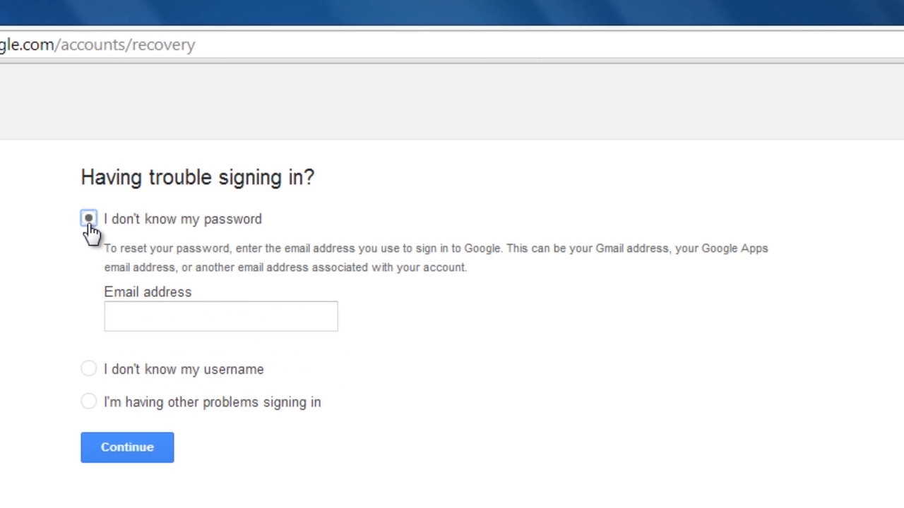
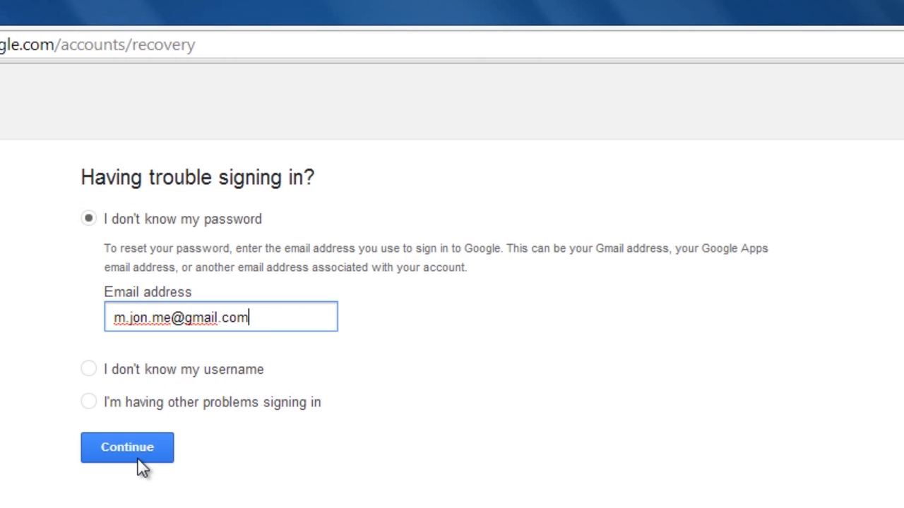
pyautogui.click(127, 447)
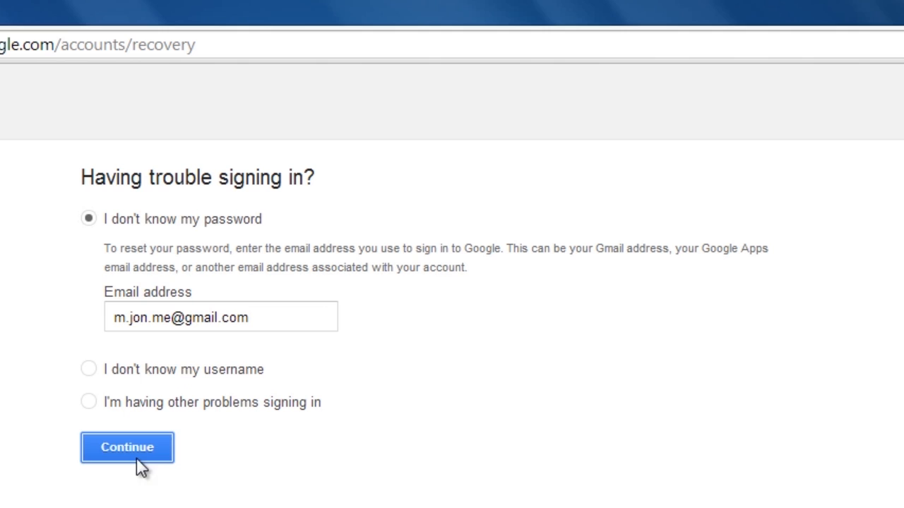
pyautogui.click(126, 447)
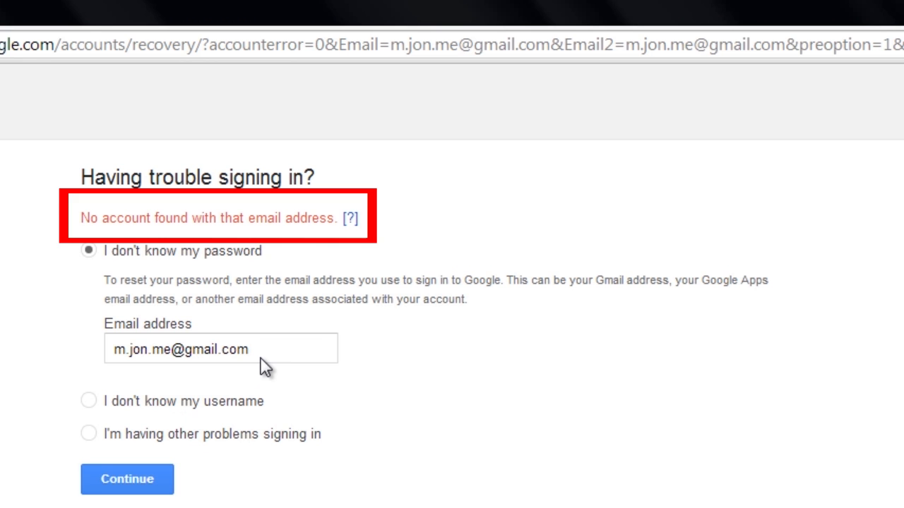
pyautogui.write('https://accounts.google.com/Signup')
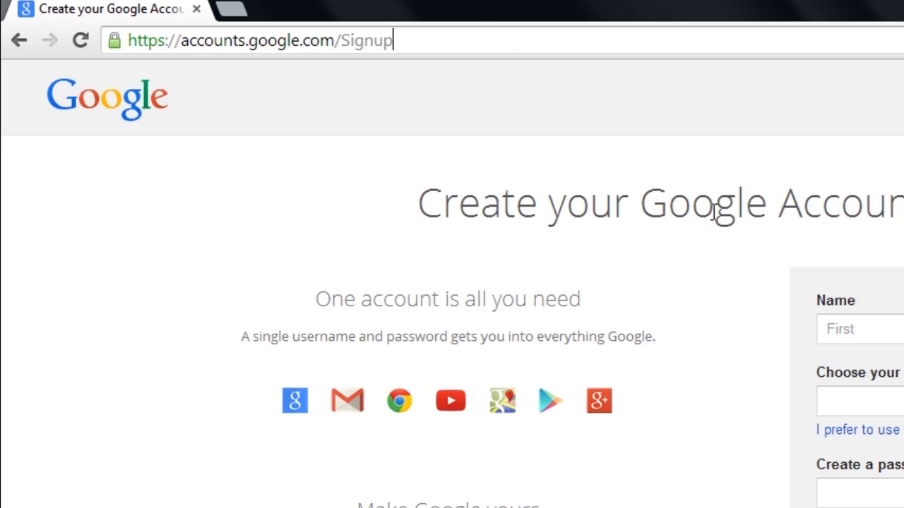
pyautogui.write('Mary')
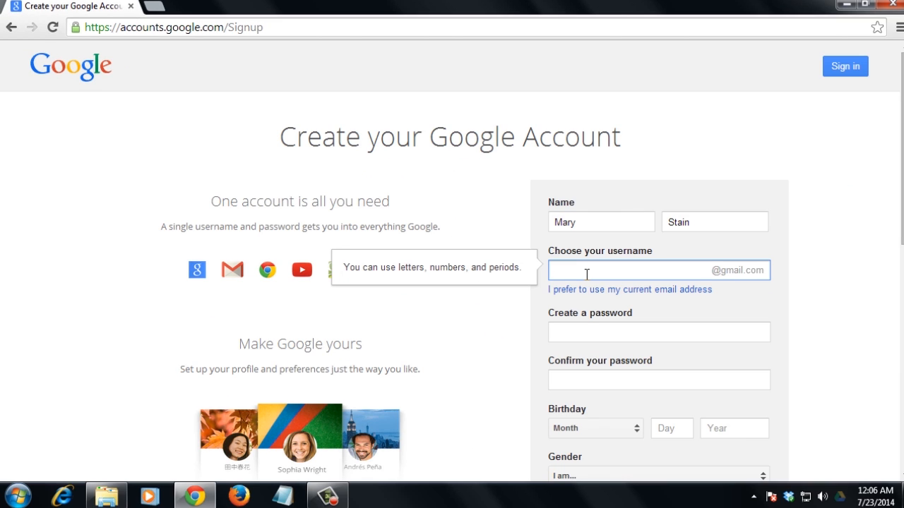
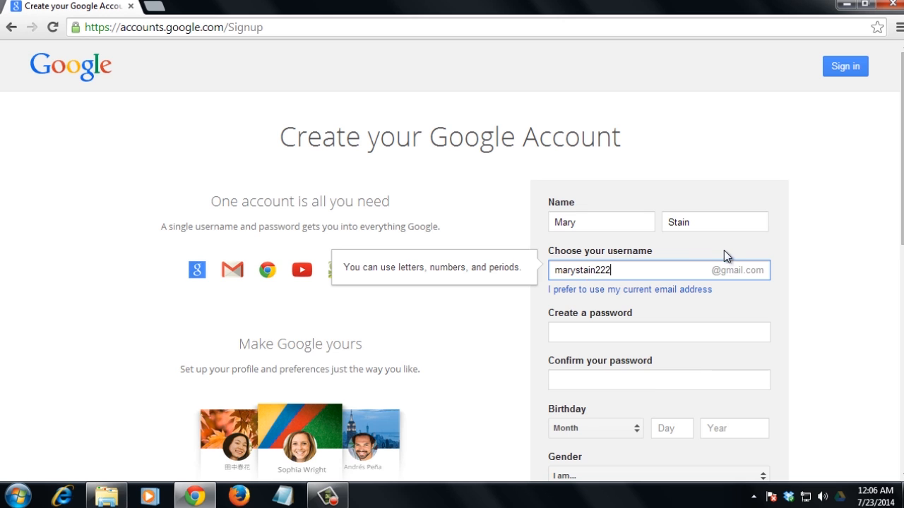
pyautogui.click(658, 291)
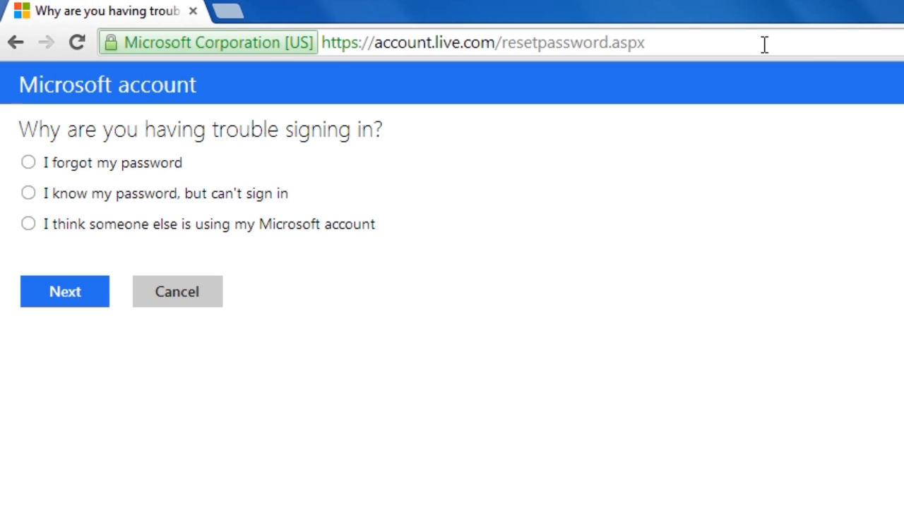
# Choose 'I forgot my password', then submit the Hotmail address with its CAPTCHA characters
pyautogui.click(480, 43)
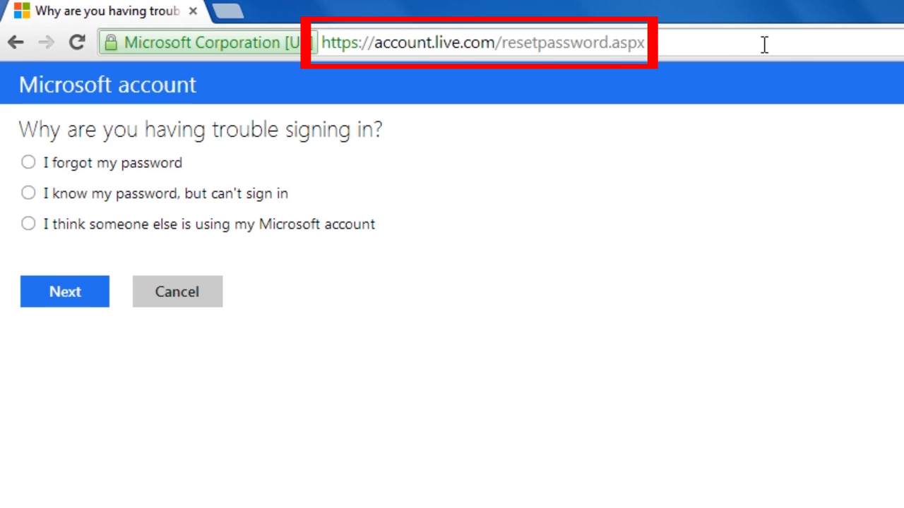
pyautogui.click(28, 163)
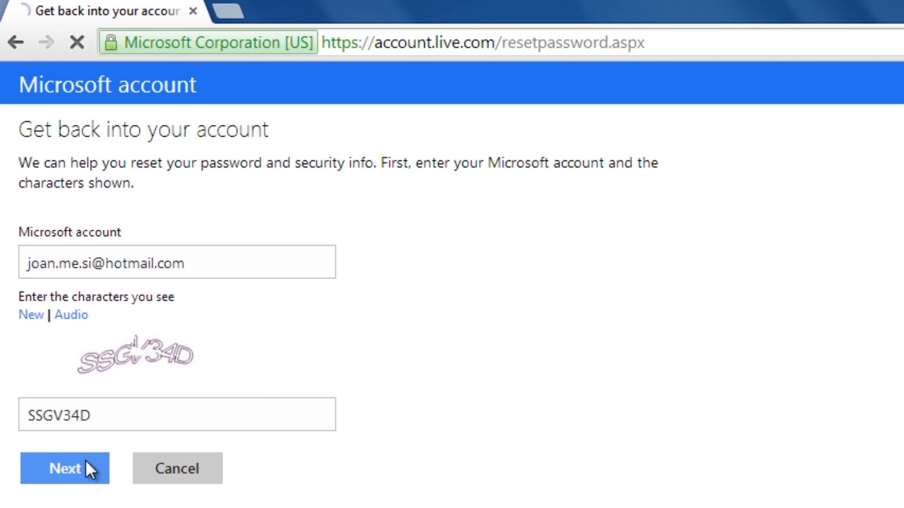
pyautogui.click(64, 469)
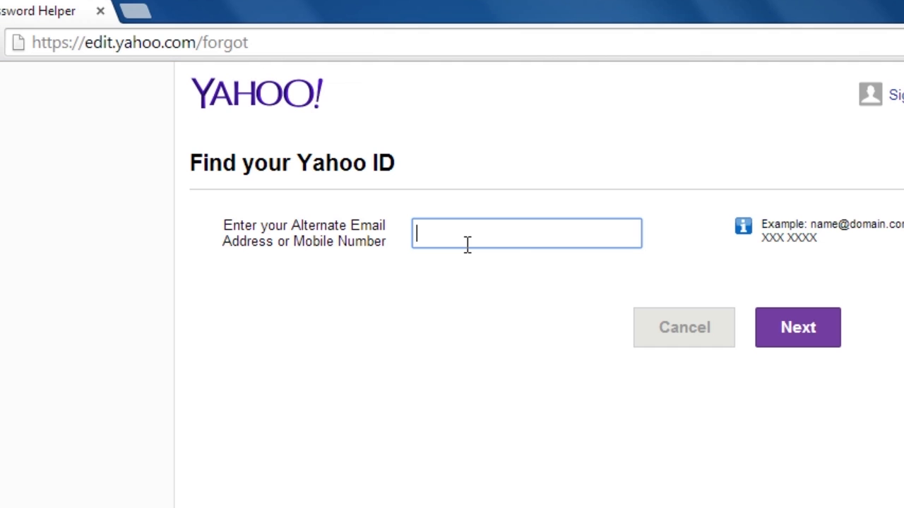
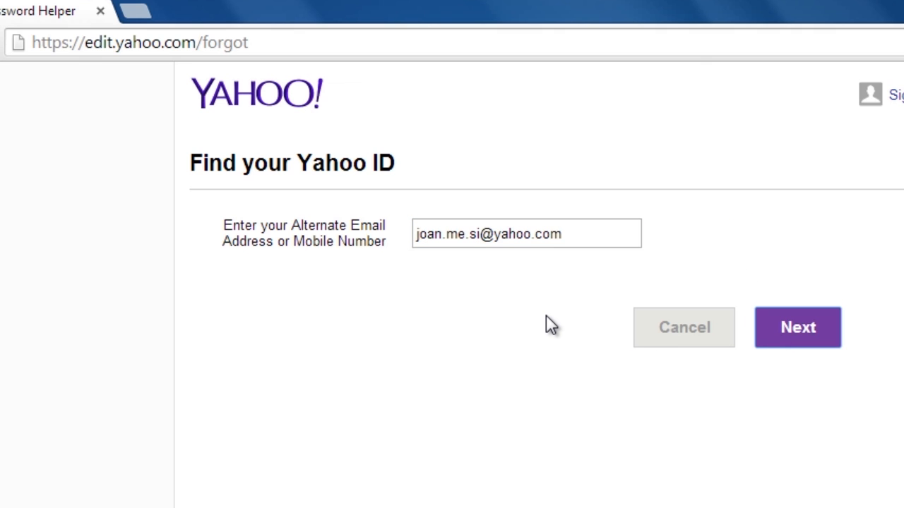
pyautogui.click(797, 327)
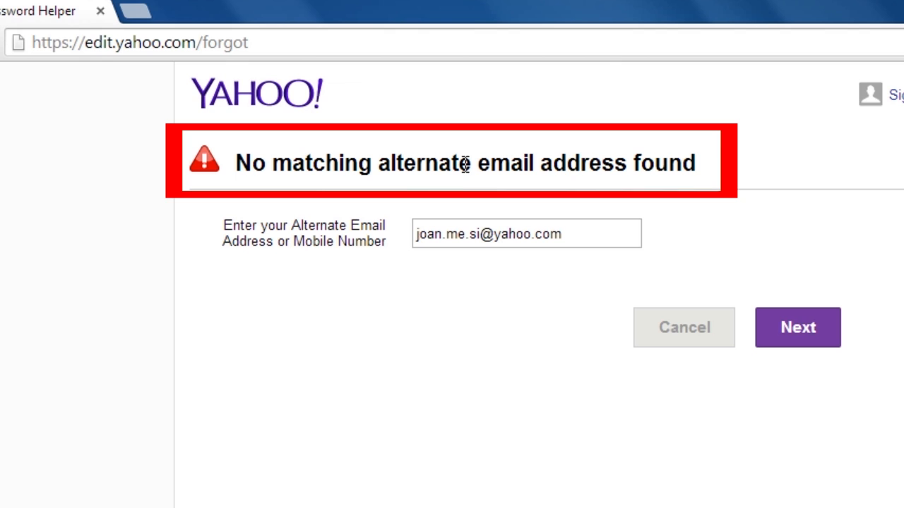
pyautogui.moveTo(594, 164)
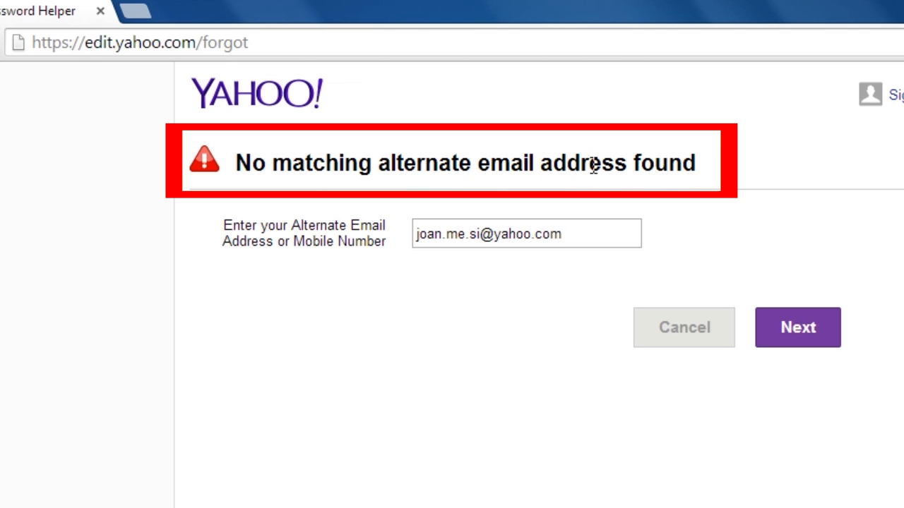